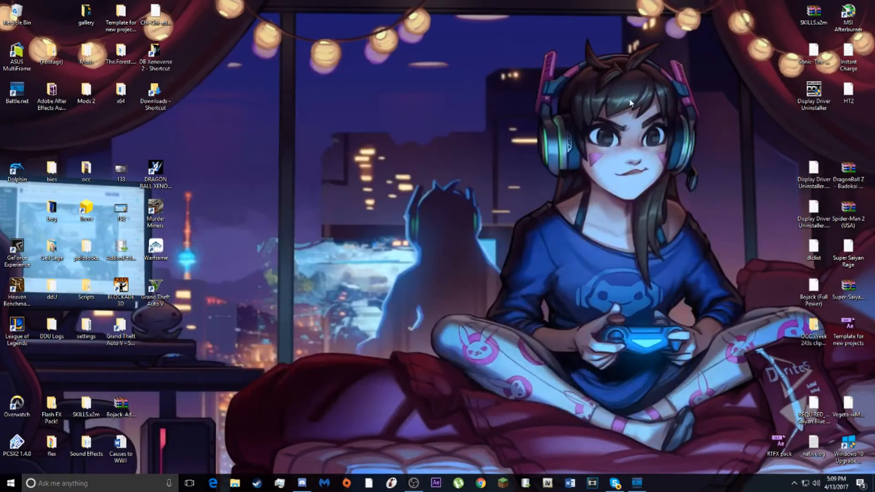
mouse_move(640, 55)
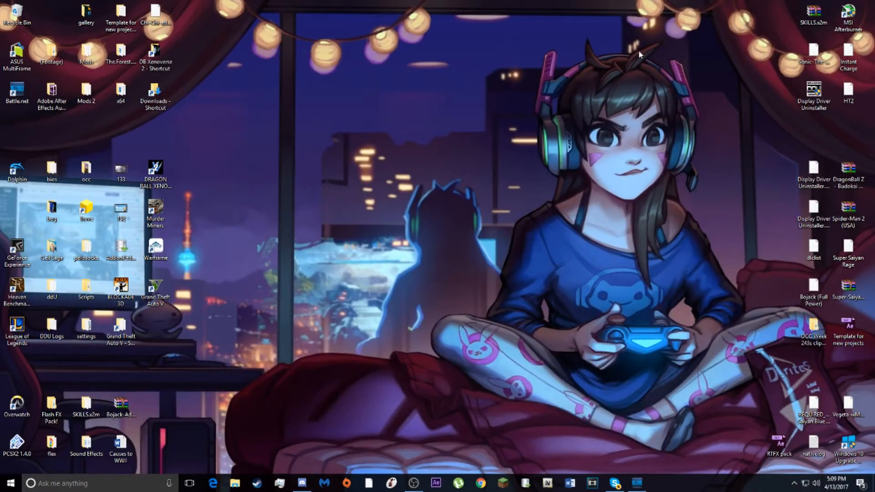
mouse_move(531, 63)
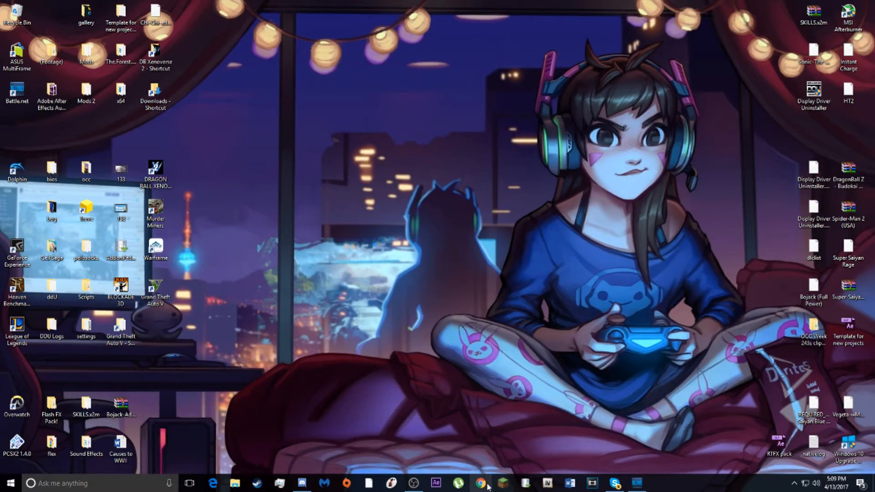
- Go to your YouTube channel, watch the Tokyo Ghoul AMV, then open the Boruto AMV
click(479, 483)
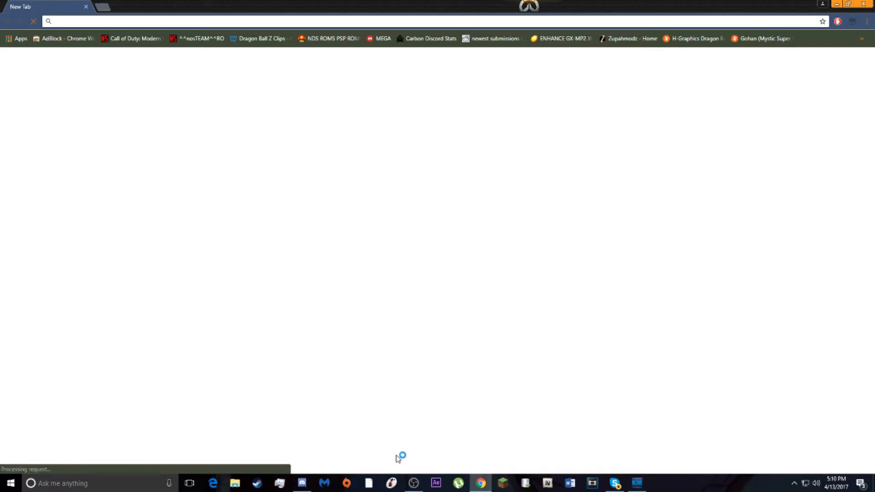
text(youtube.com/channel/UC-hcMU9rApv2pp0qyR0SVXw)
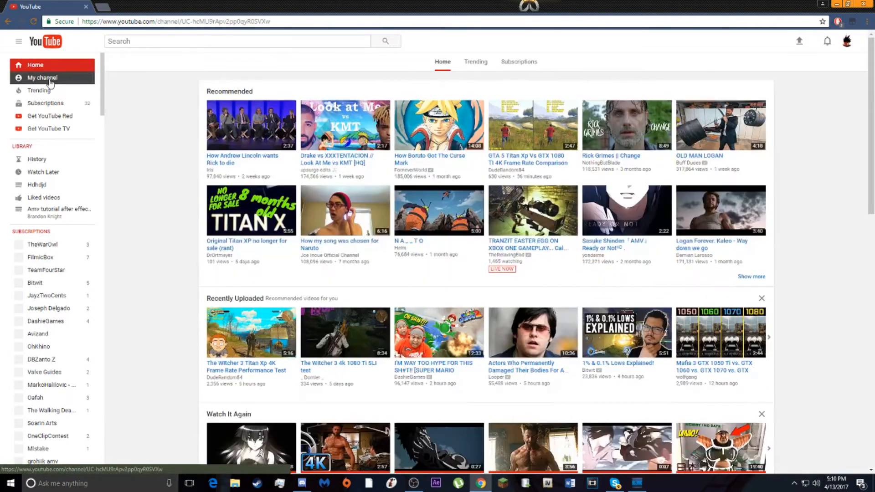
click(42, 77)
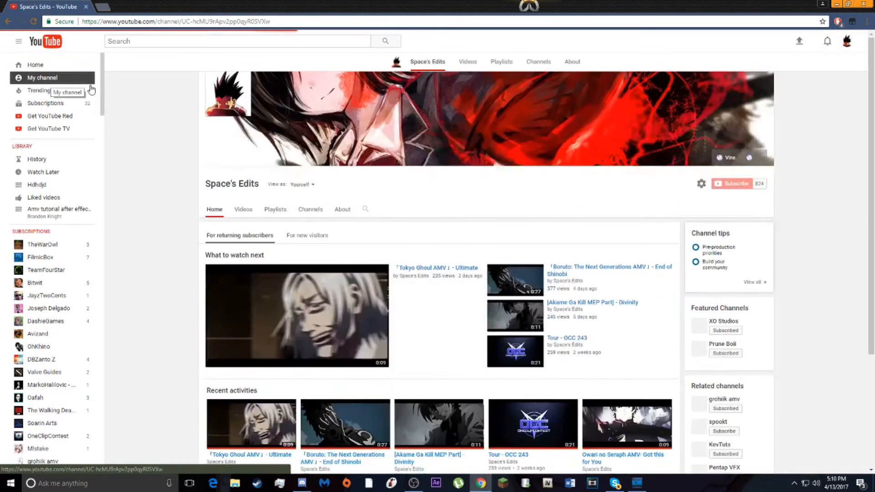
click(296, 316)
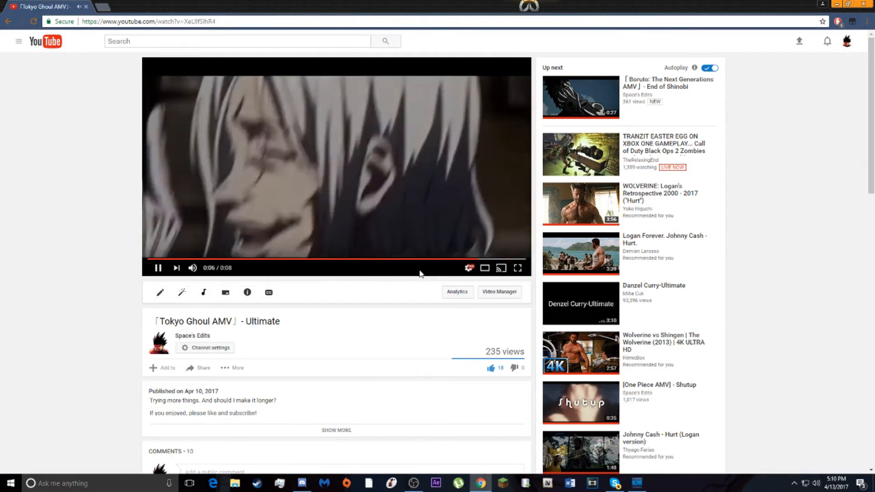
click(579, 97)
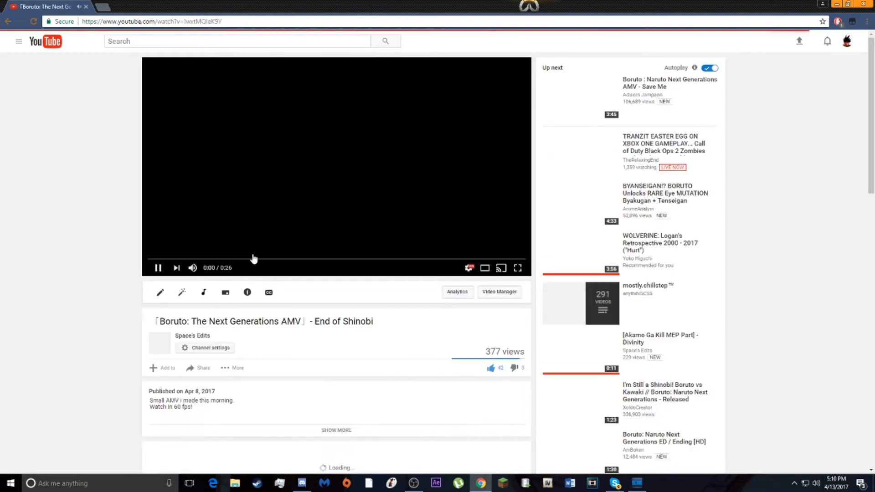
click(259, 259)
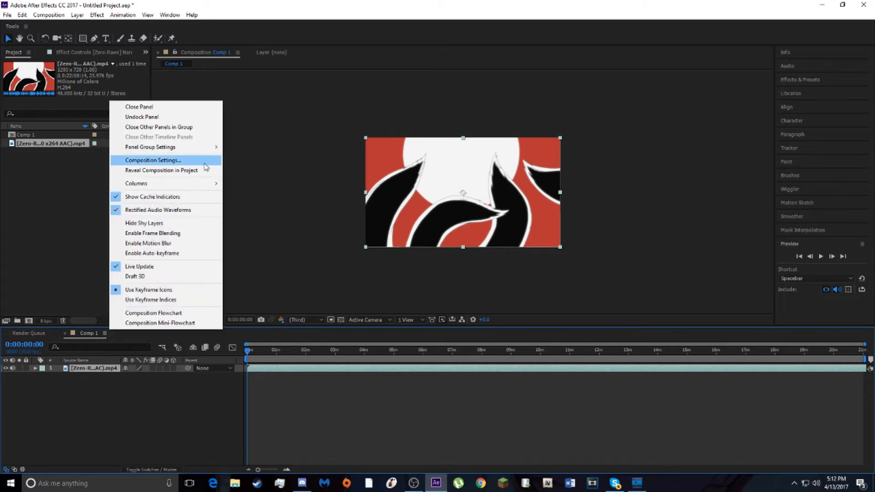
click(153, 159)
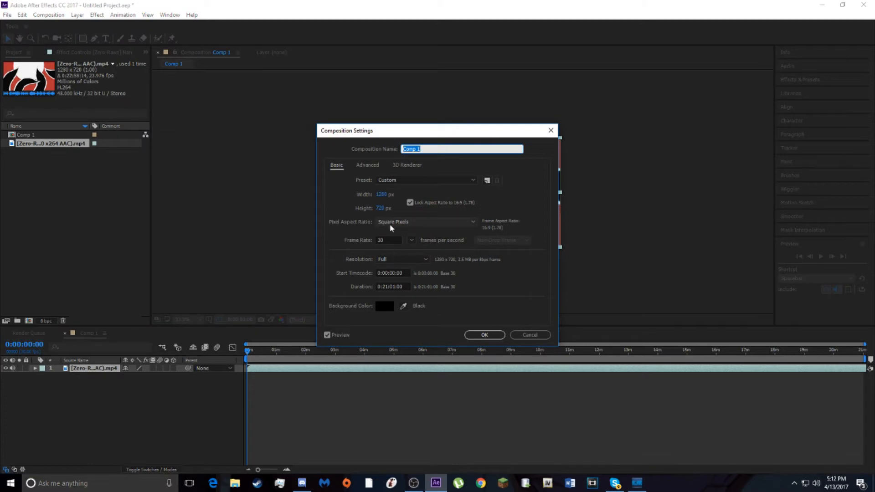
mouse_move(444, 256)
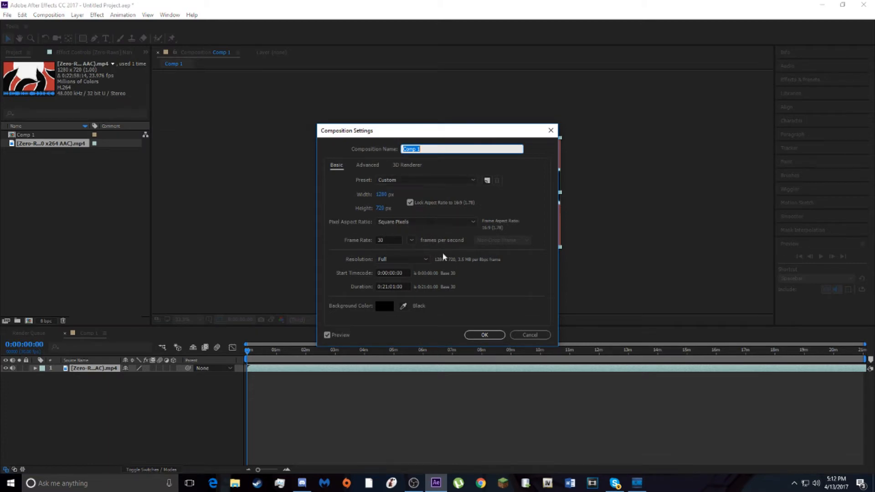
click(483, 335)
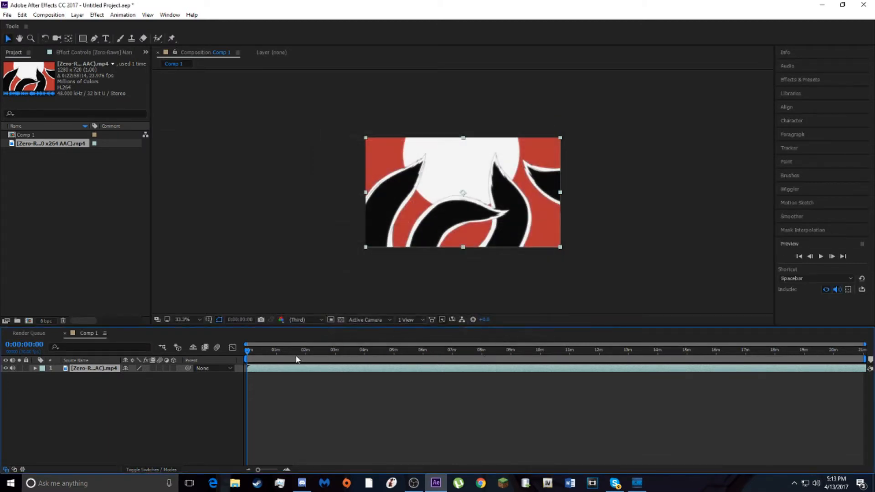
- Trim the clip's in-point at the raised-arms shot and start the composition there
click(404, 350)
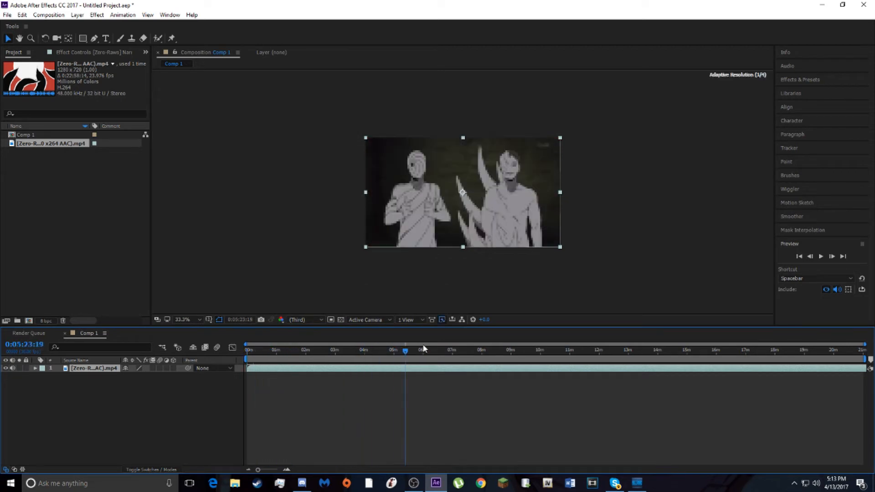
click(486, 350)
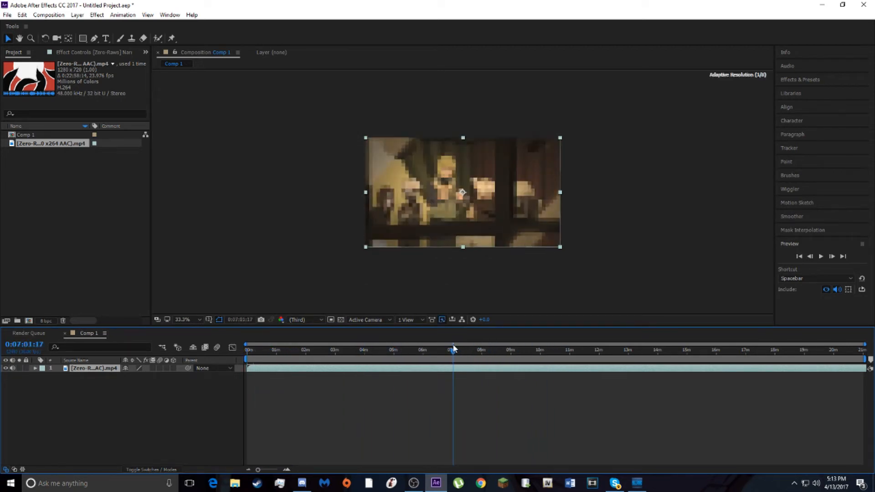
click(400, 350)
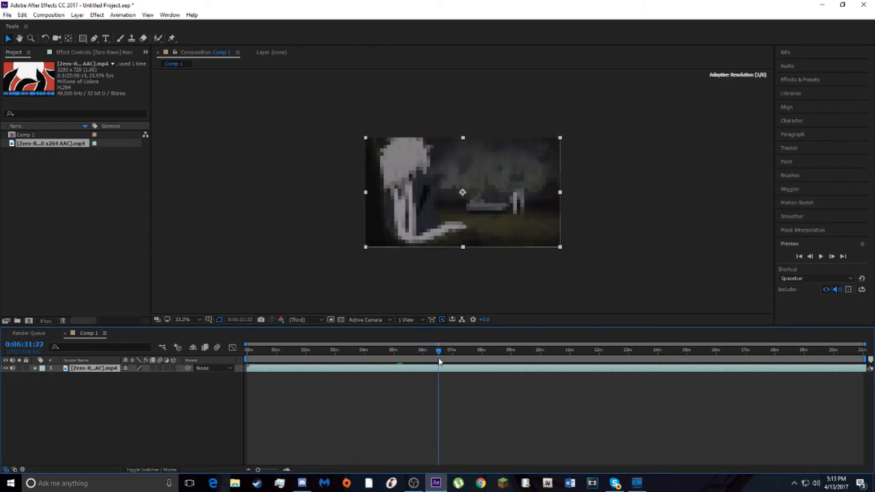
drag(438, 360, 426, 360)
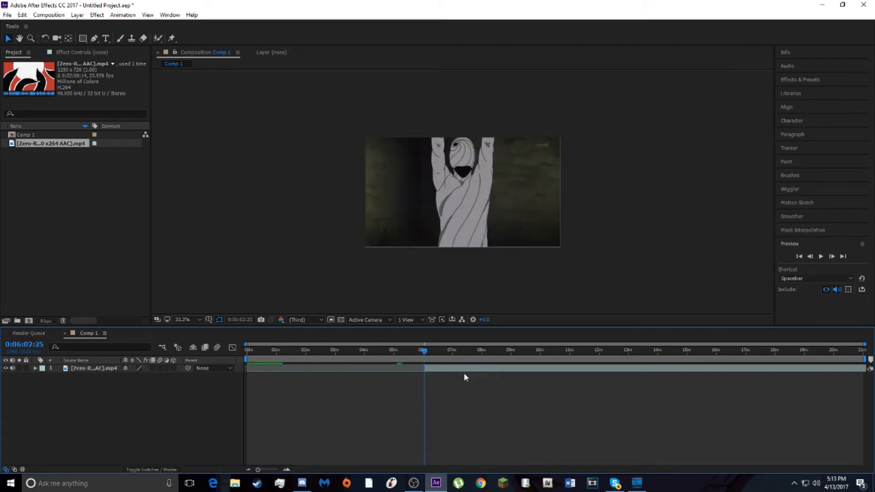
click(93, 368)
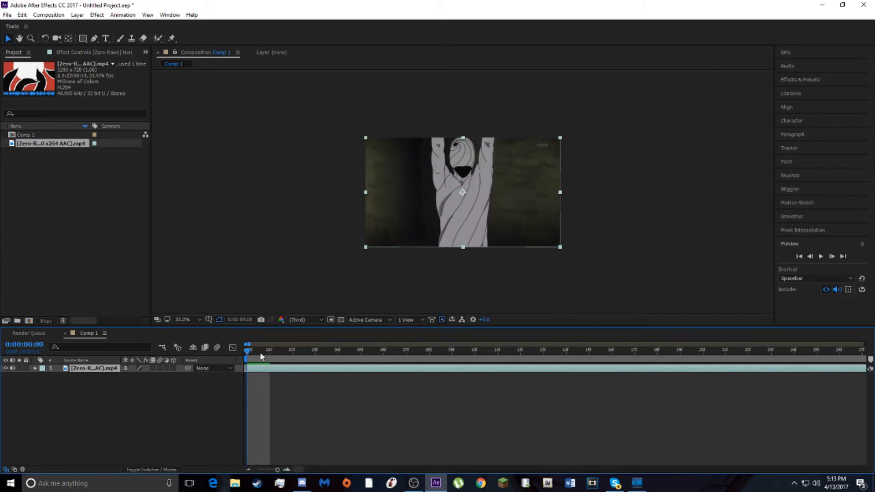
drag(248, 350, 823, 350)
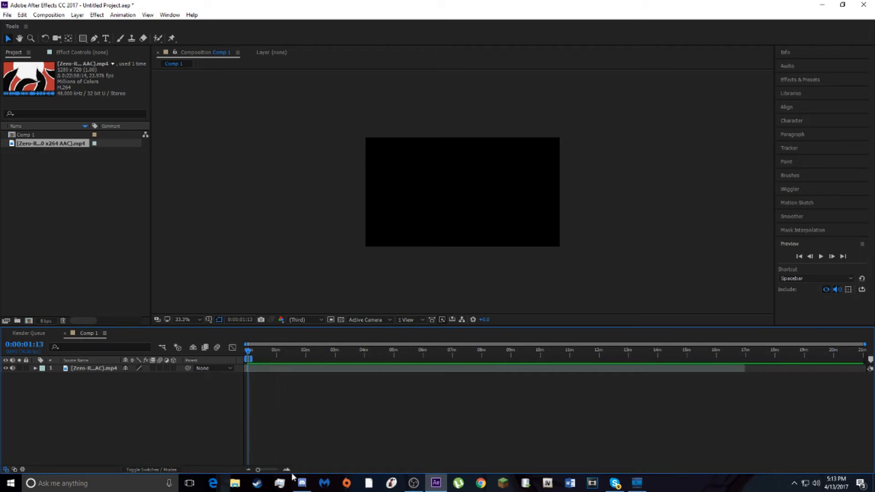
click(96, 15)
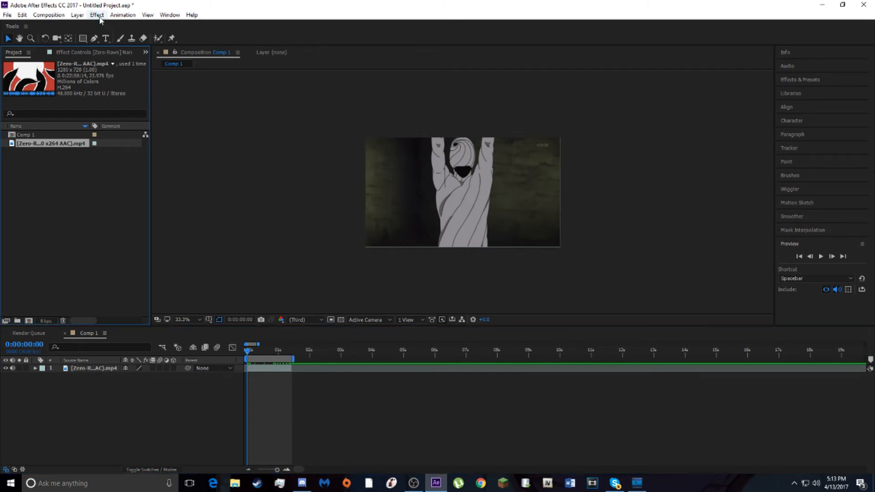
- Enable the Blur, Light, Scale and Slide twitch types and disable Color
click(94, 367)
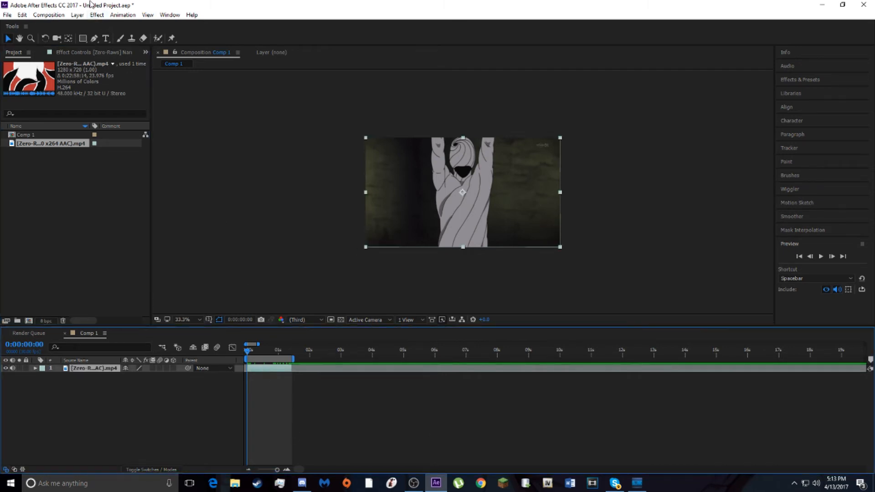
click(96, 15)
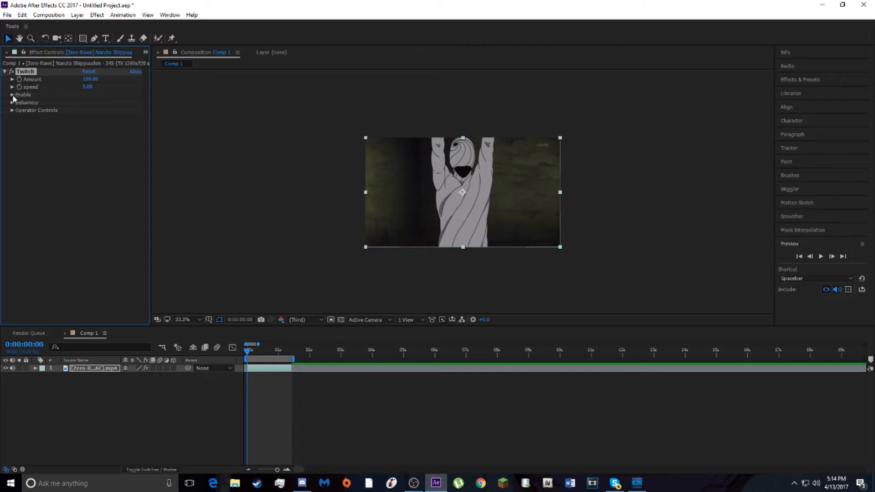
click(12, 95)
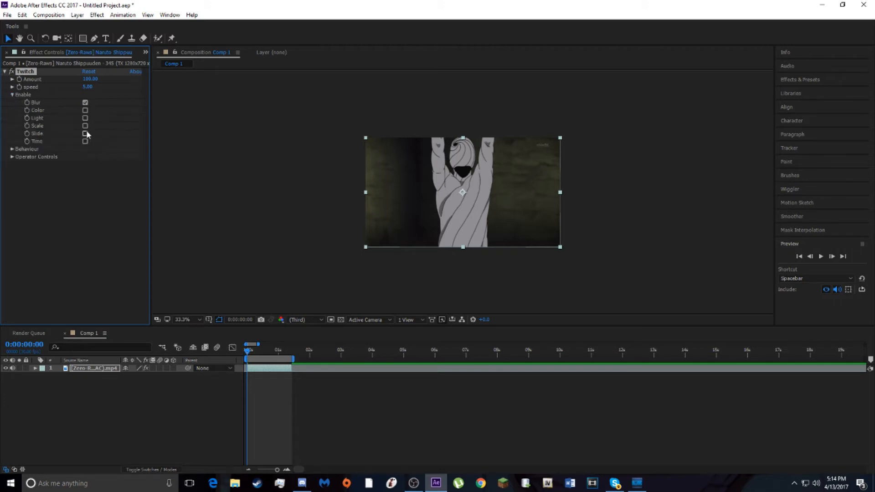
click(84, 126)
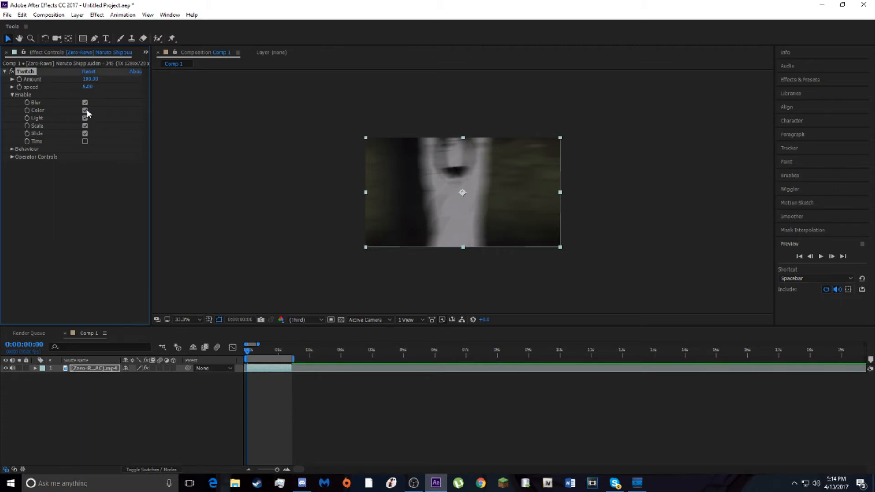
click(85, 109)
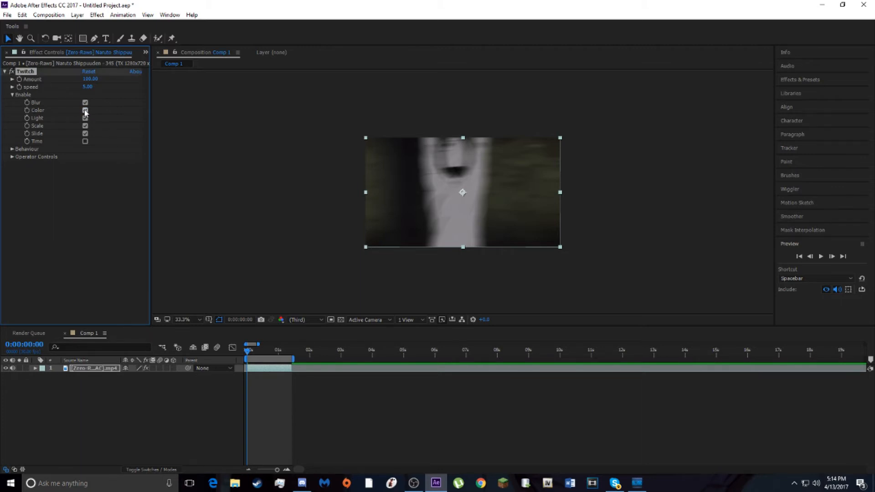
click(85, 110)
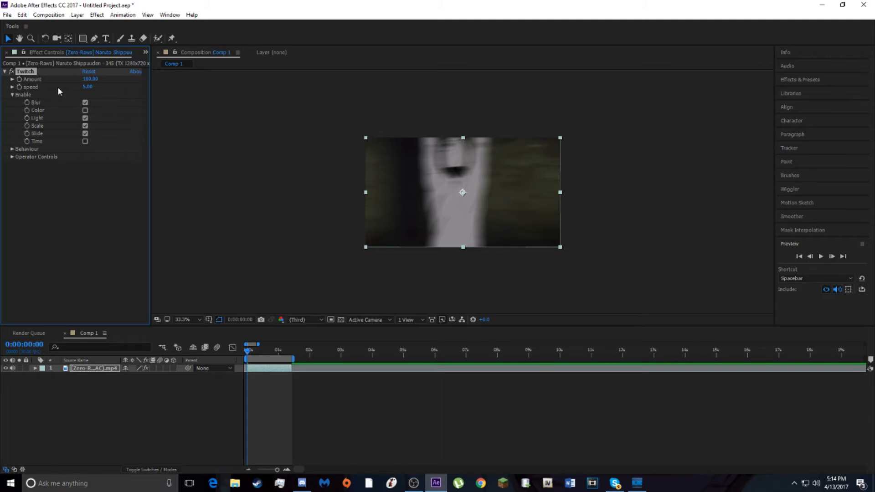
- Set Twitch Amount to 32 and speed to 31, then preview frame by frame
double_click(90, 79)
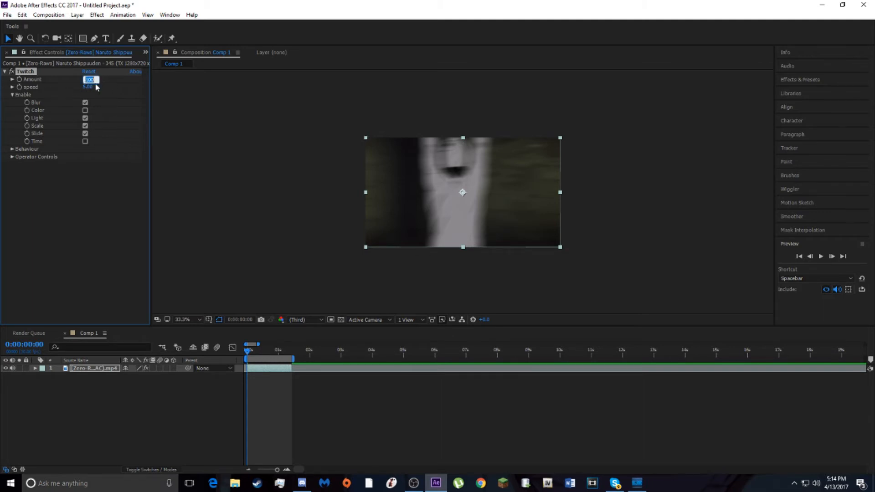
text(32.)
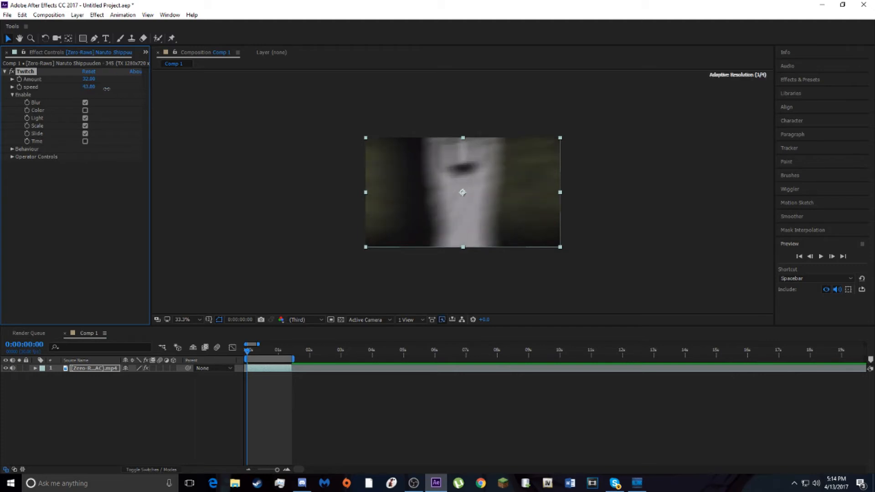
drag(111, 87, 102, 90)
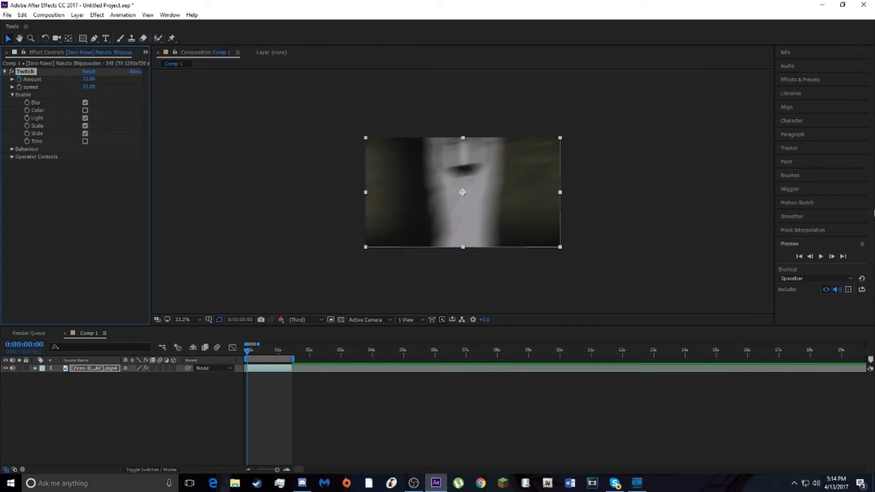
click(830, 256)
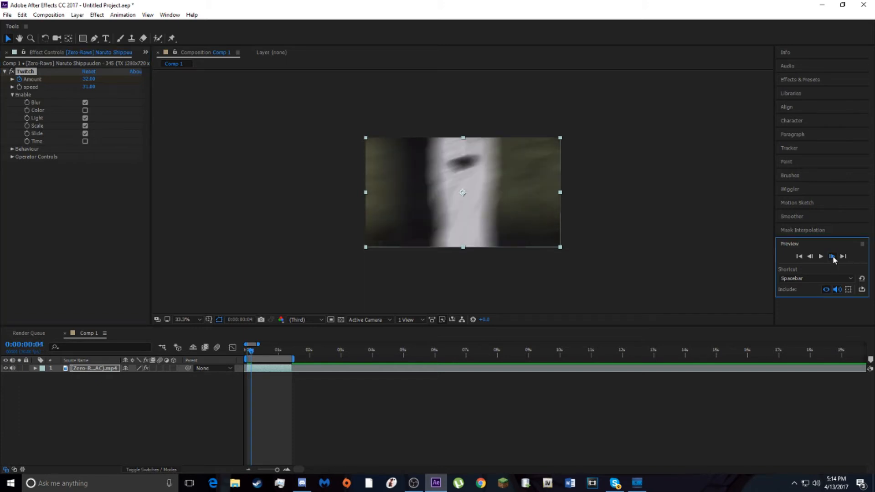
click(831, 256)
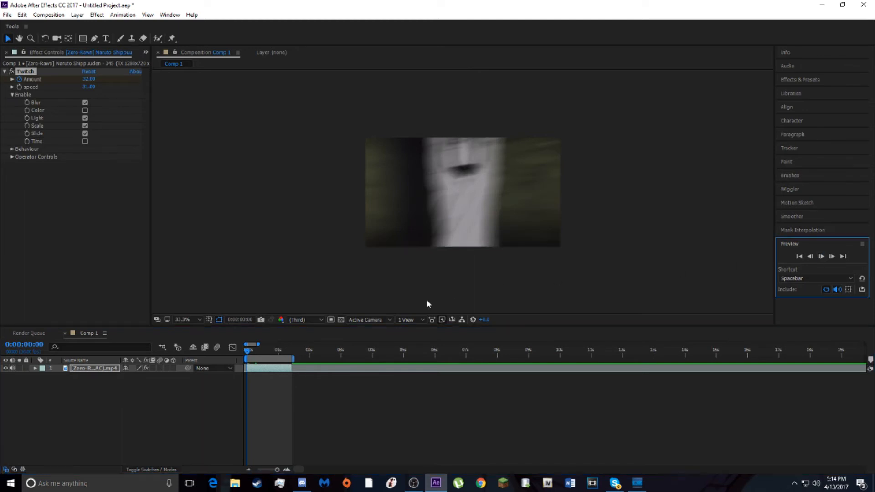
click(252, 345)
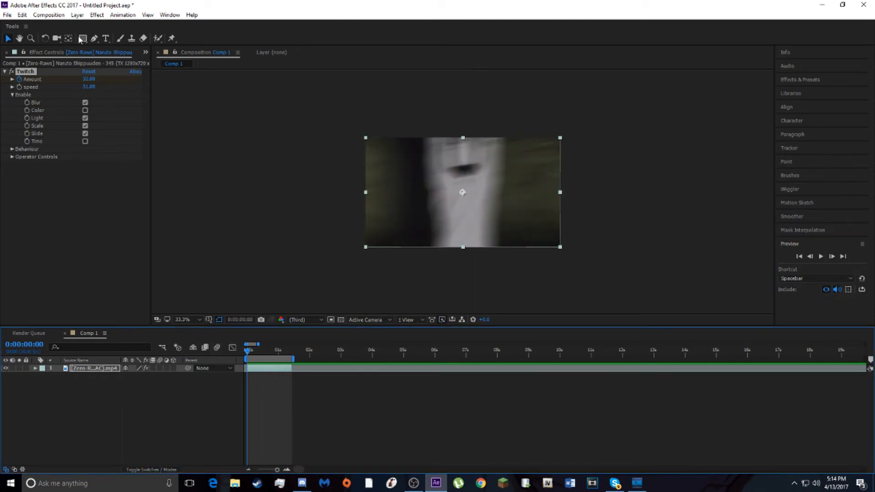
- Apply Color Correction > Brightness & Contrast to the anime clip layer
click(96, 14)
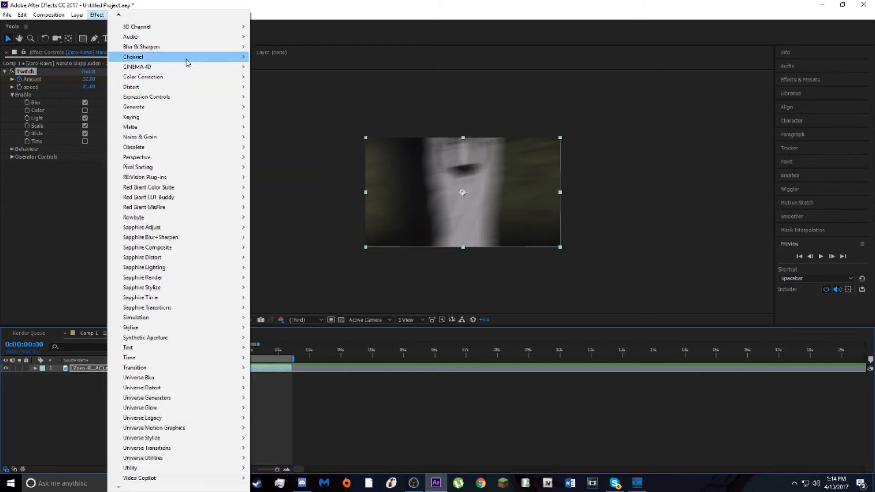
mouse_move(142, 77)
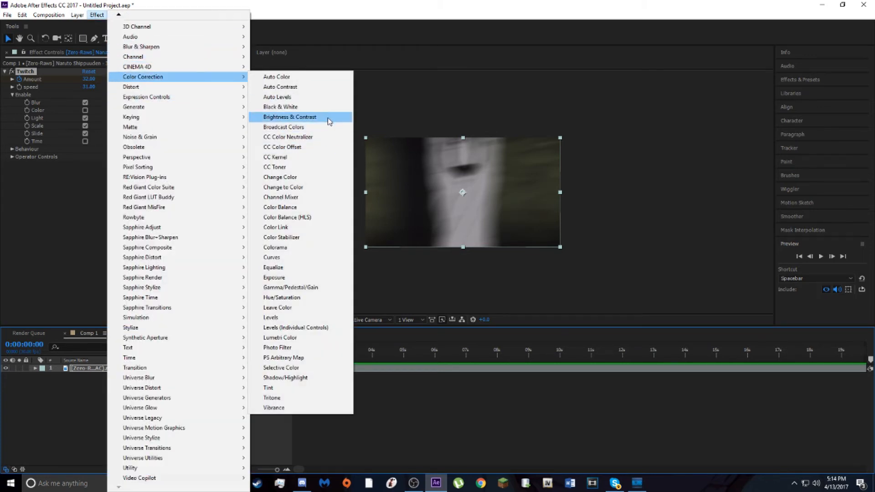
click(289, 116)
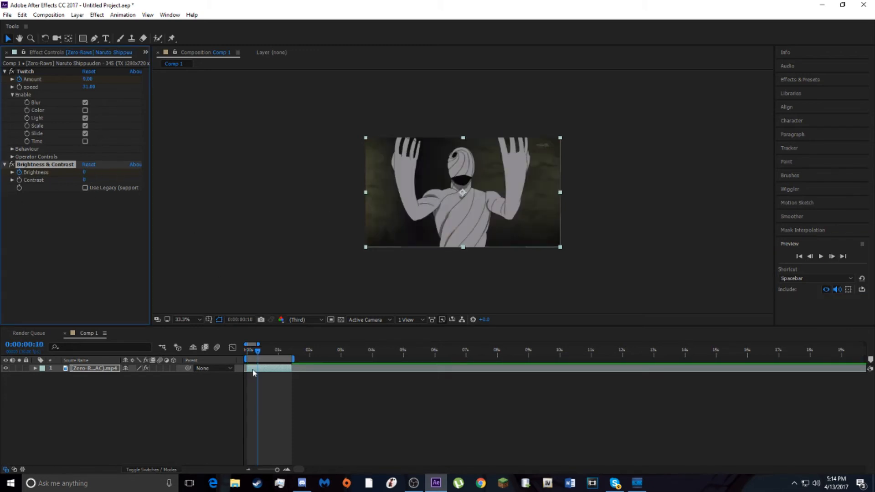
click(820, 256)
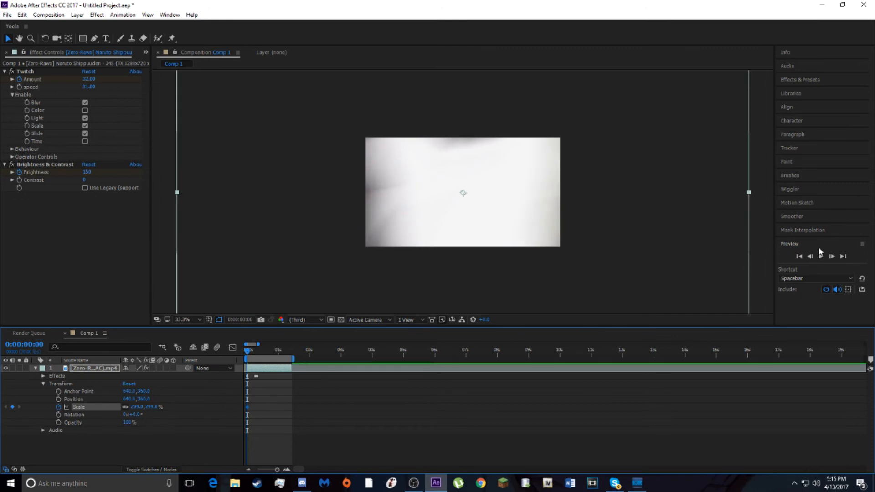
- Step through frames to check the brightness flash and 294%-to-114% scale zoom
click(830, 256)
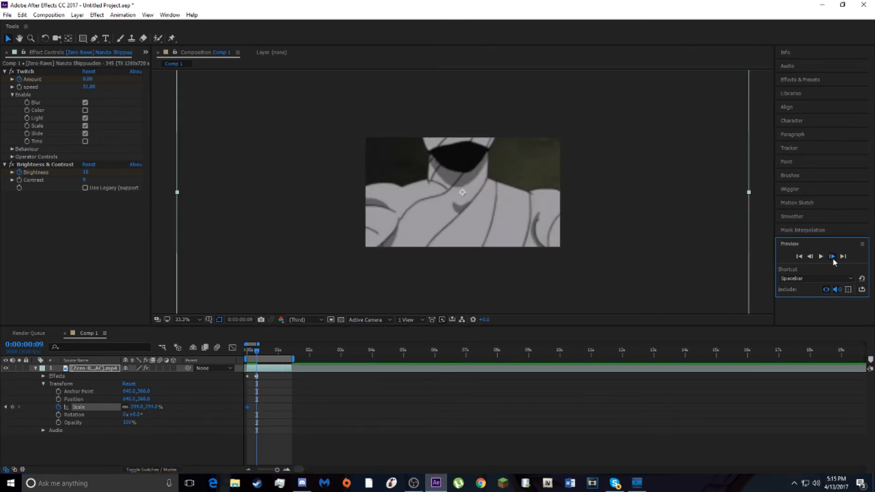
click(831, 256)
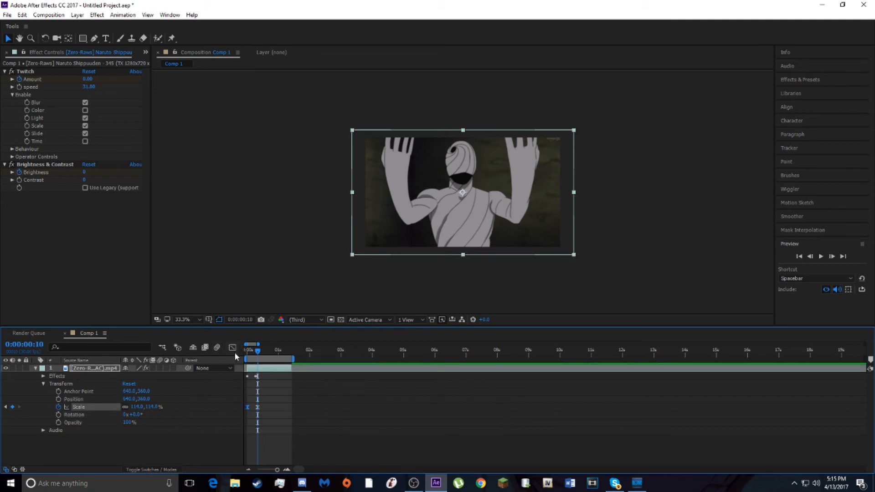
mouse_move(233, 348)
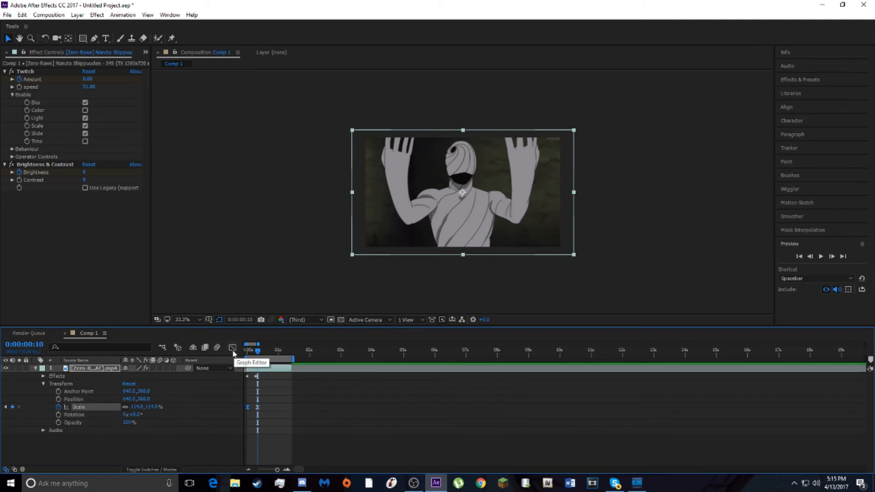
- Ease the Scale keyframes in the Graph Editor and play the transition back
click(233, 347)
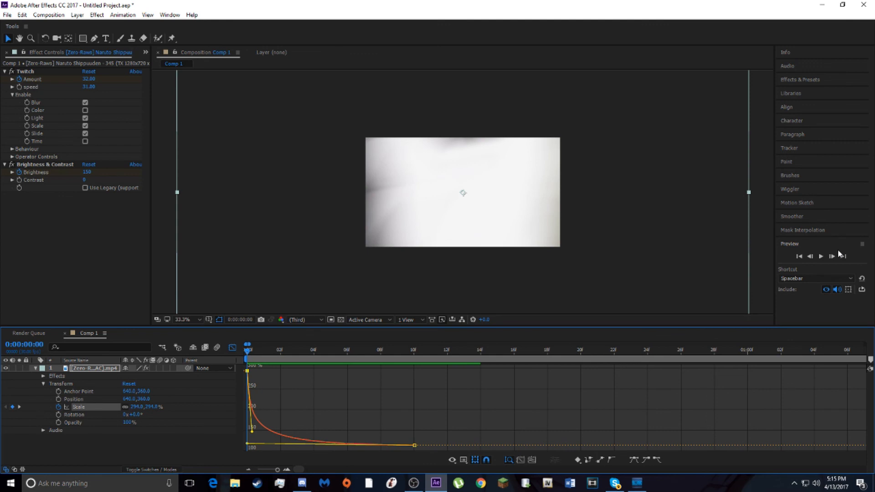
click(820, 256)
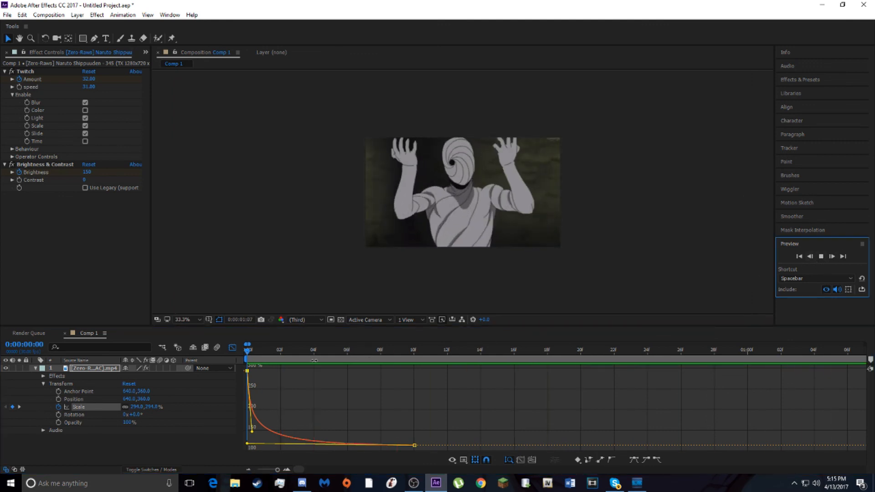